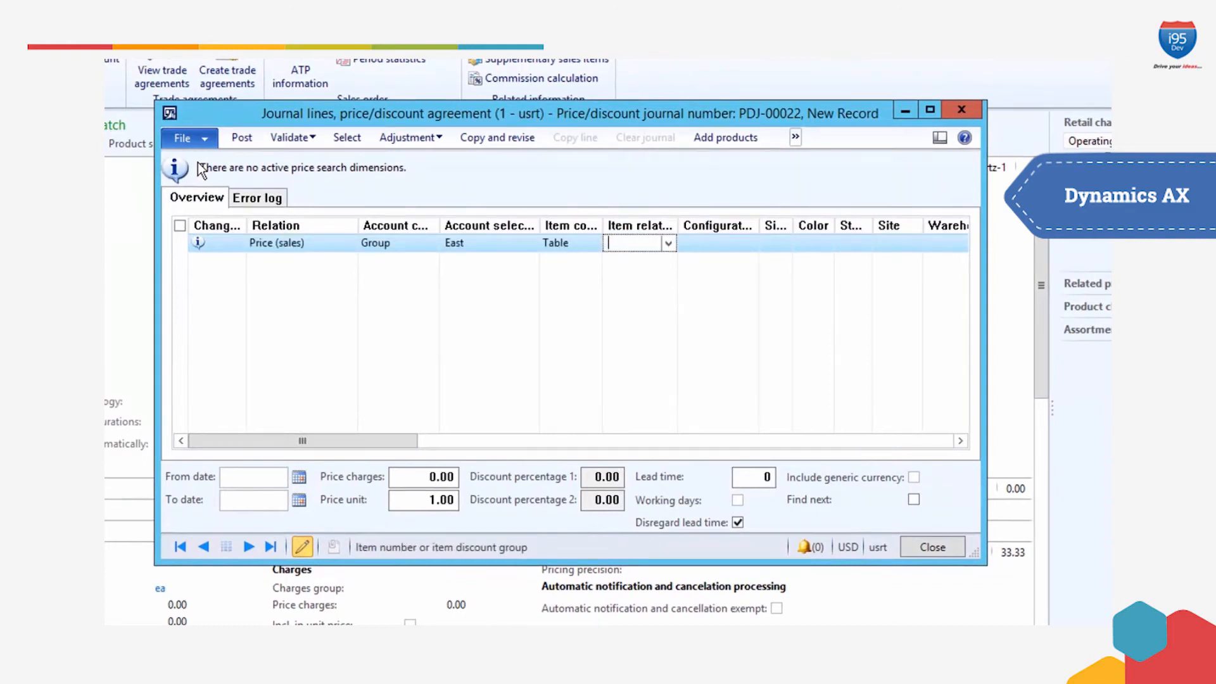
# Add a Quartz-1 price journal line for AUSTIN, quantities 10 to 20, amount 30.
pyautogui.write('quartz-1')
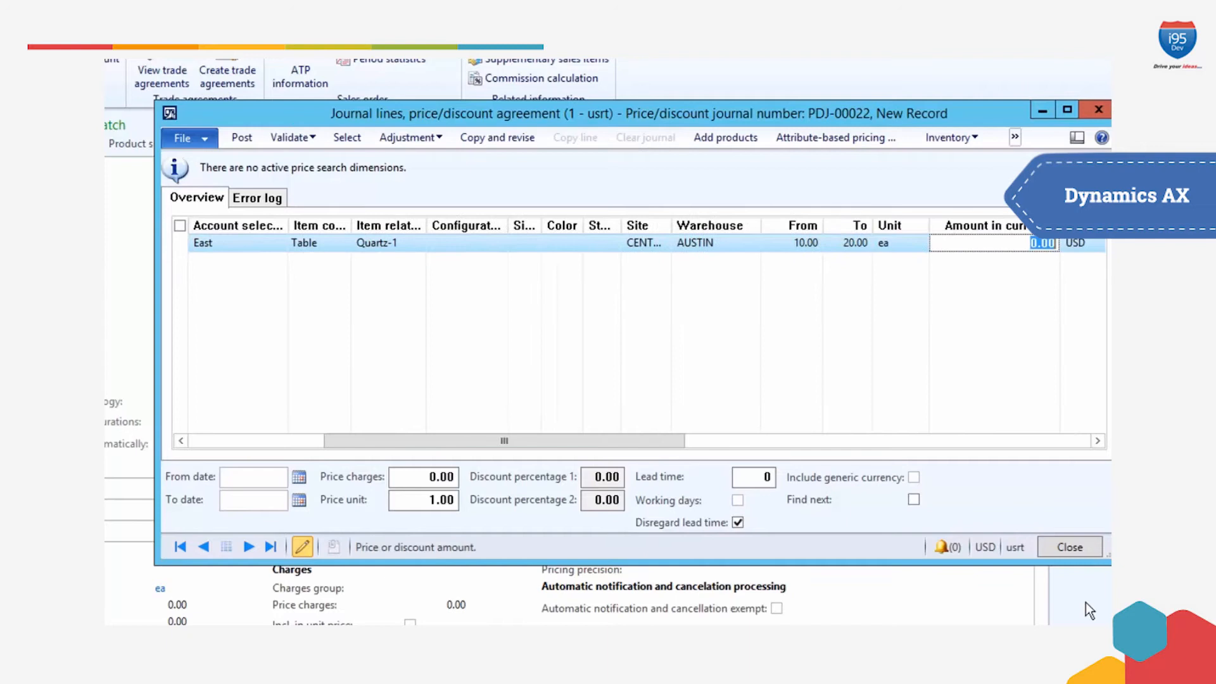
pyautogui.write('30')
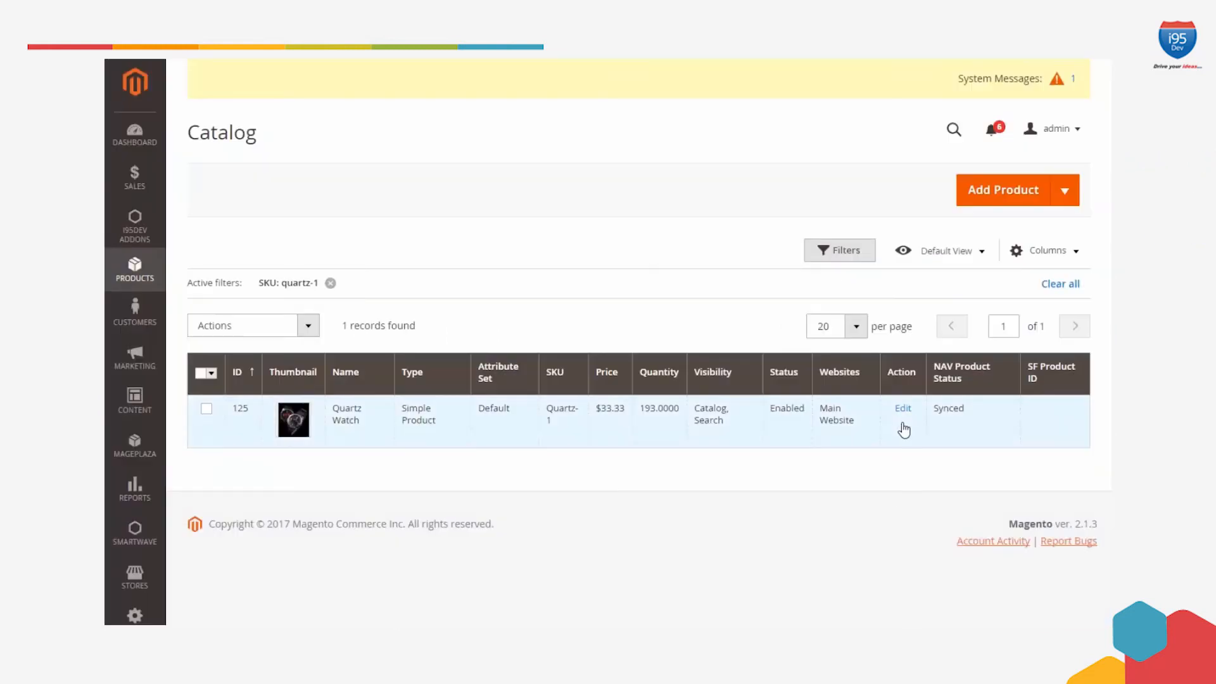
# Edit the Quartz Watch product (SKU Quartz-1) from the filtered catalog.
pyautogui.click(901, 408)
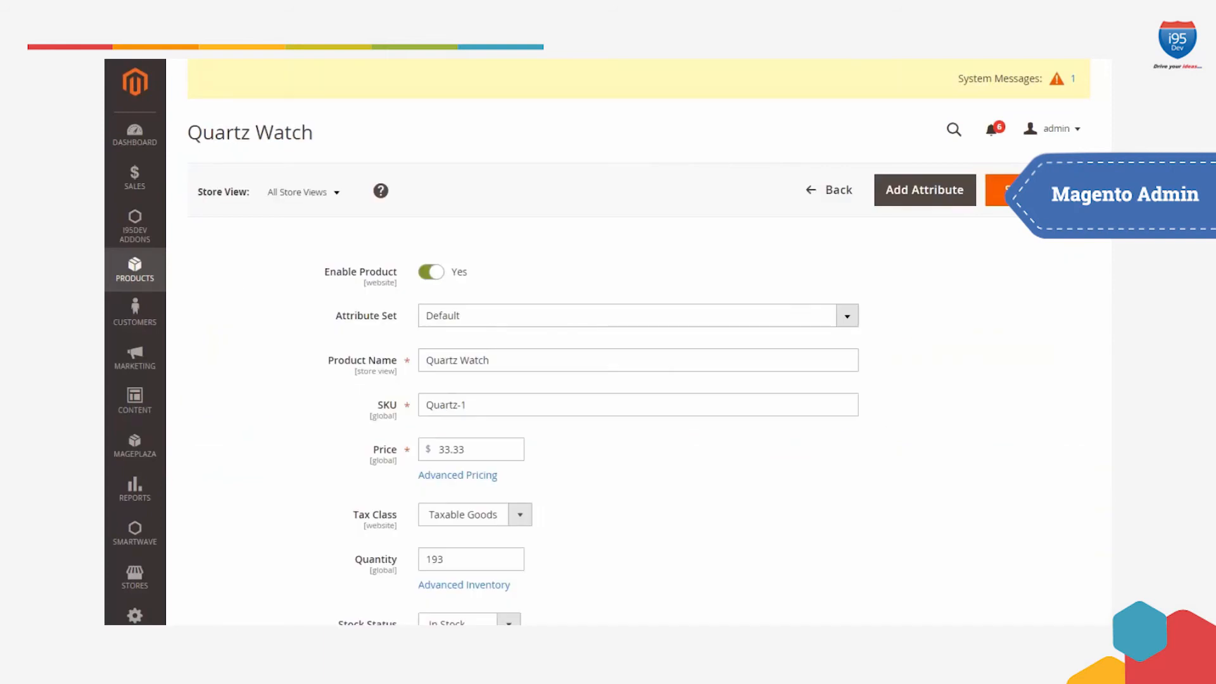
pyautogui.click(457, 475)
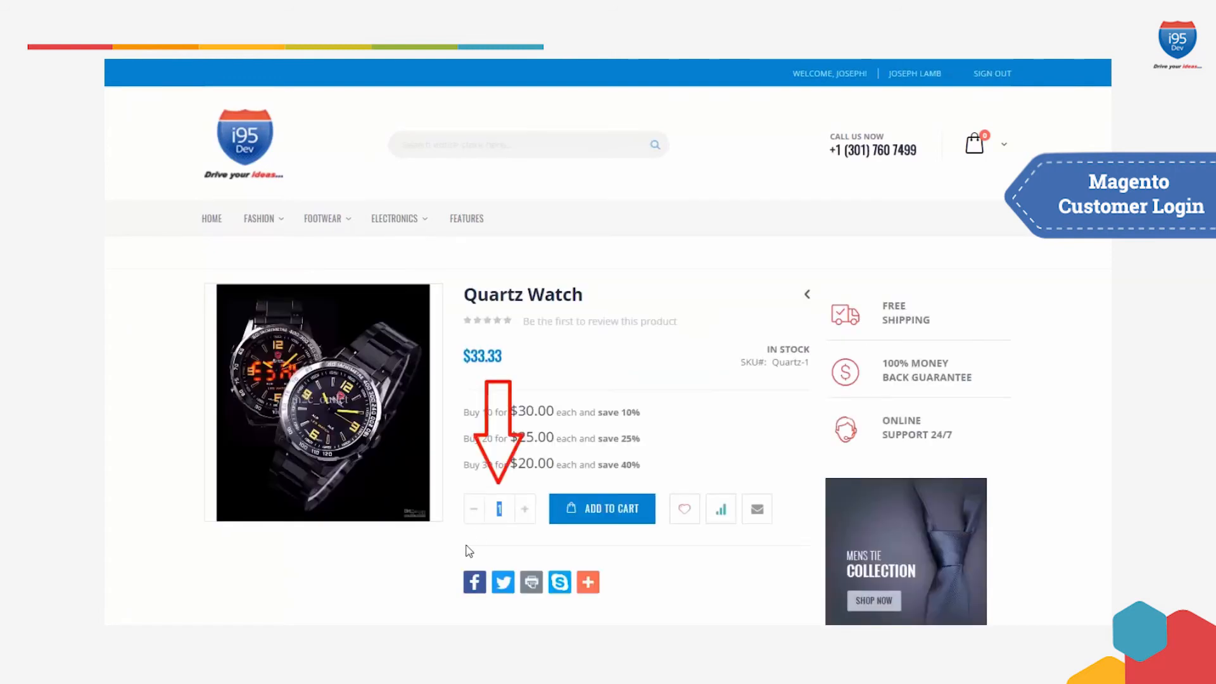
# Add 10 Quartz Watches to the cart, confirm $30.00 each, and return to the product.
pyautogui.click(602, 509)
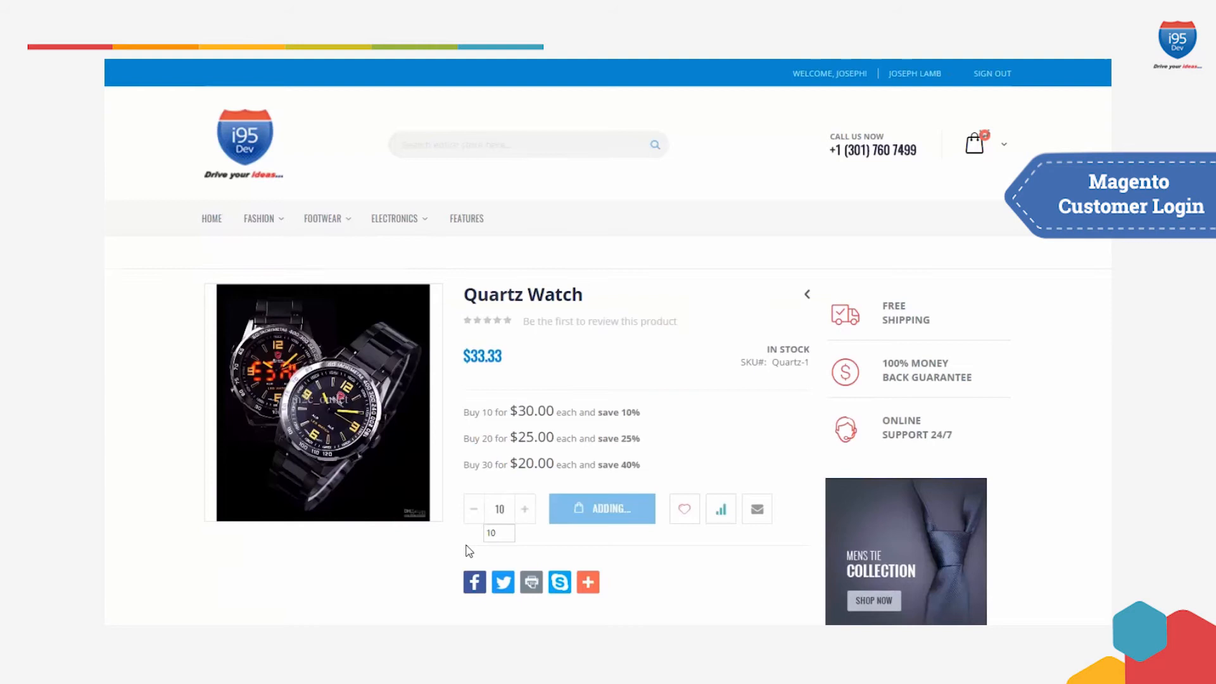
pyautogui.click(601, 509)
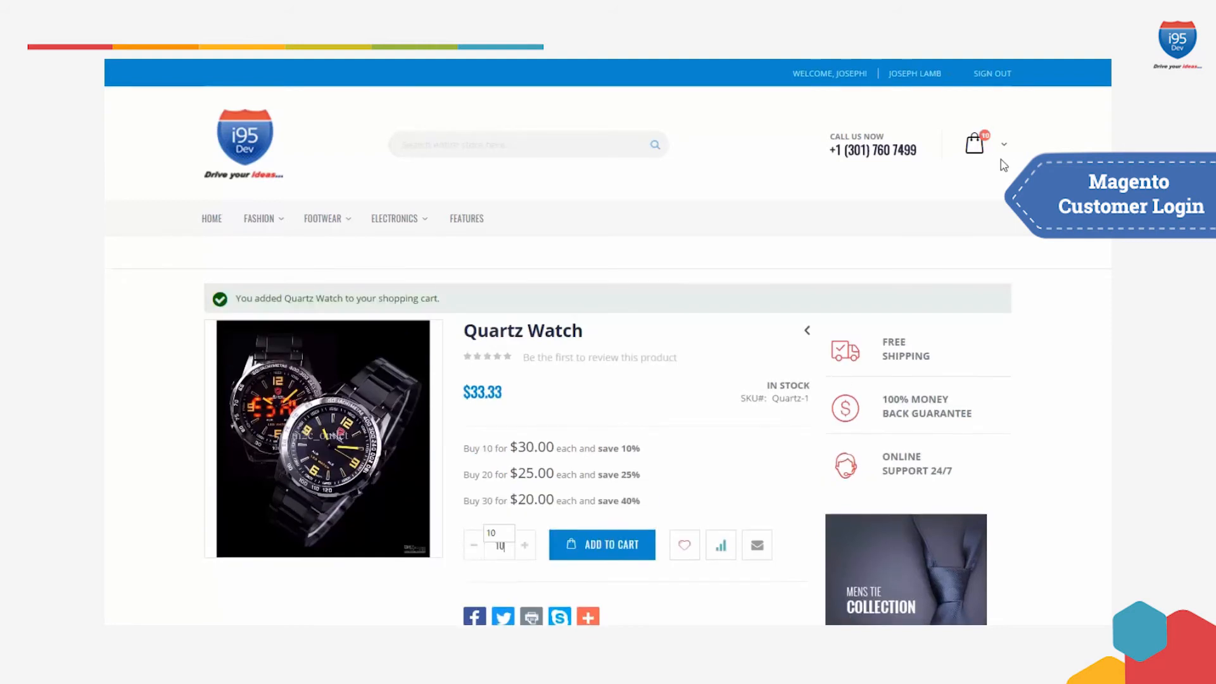
pyautogui.click(975, 144)
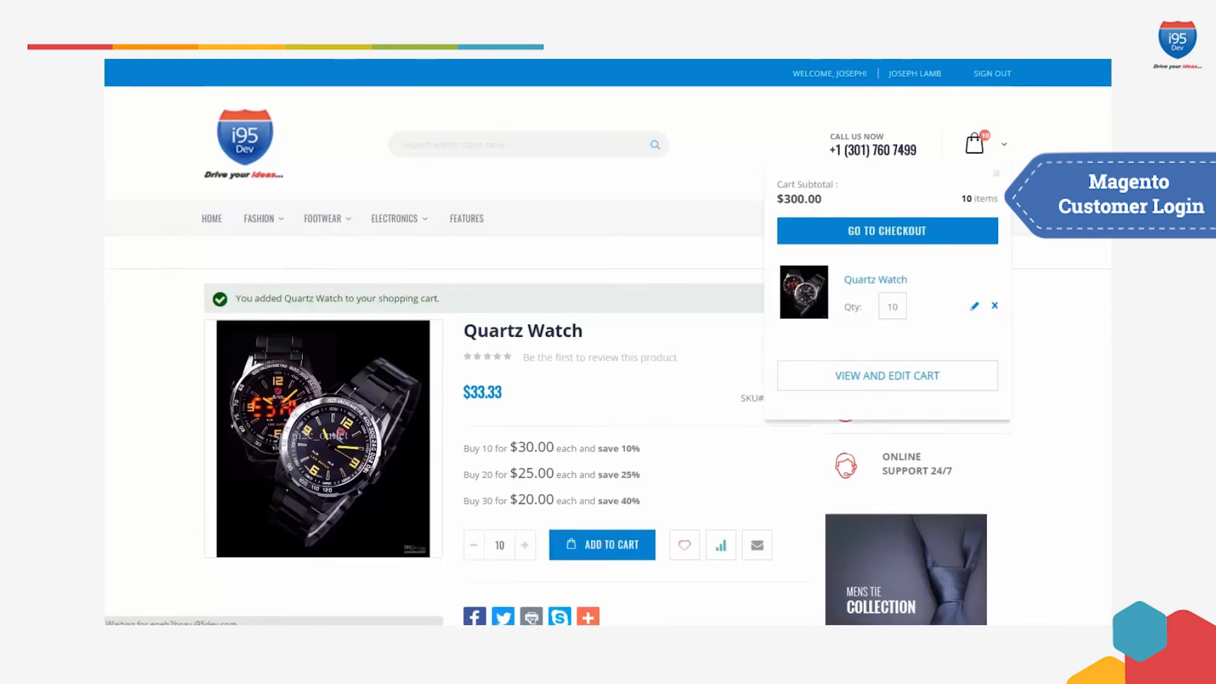
pyautogui.click(886, 375)
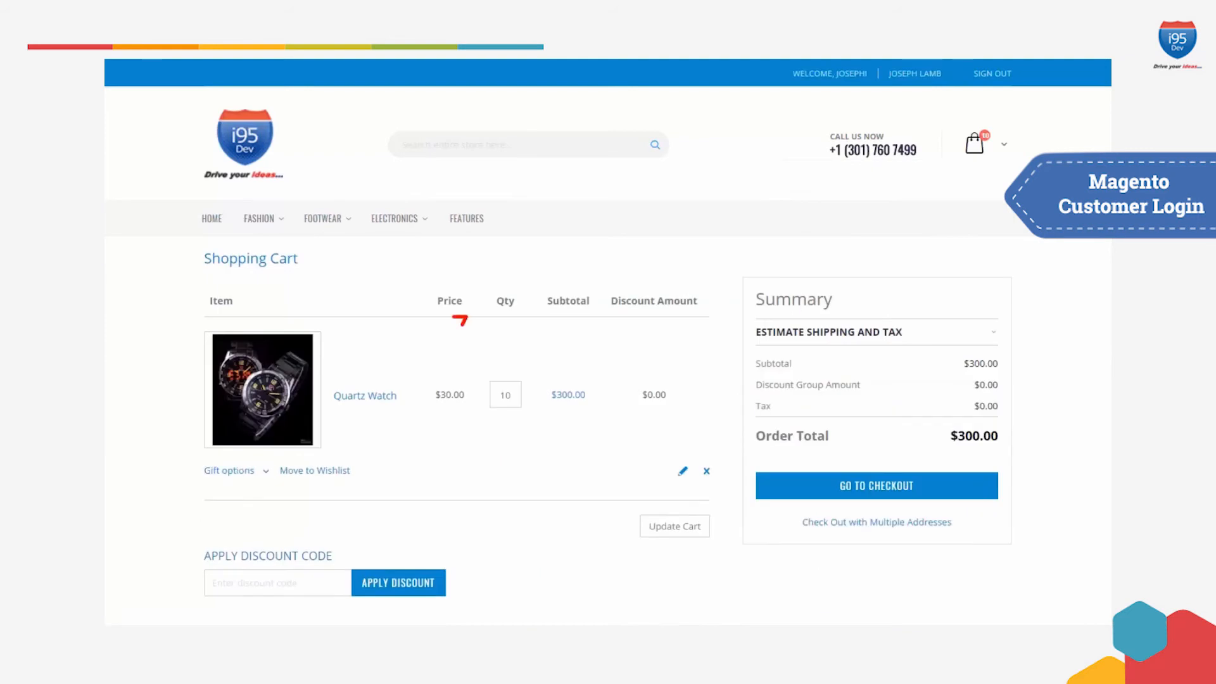
pyautogui.click(364, 395)
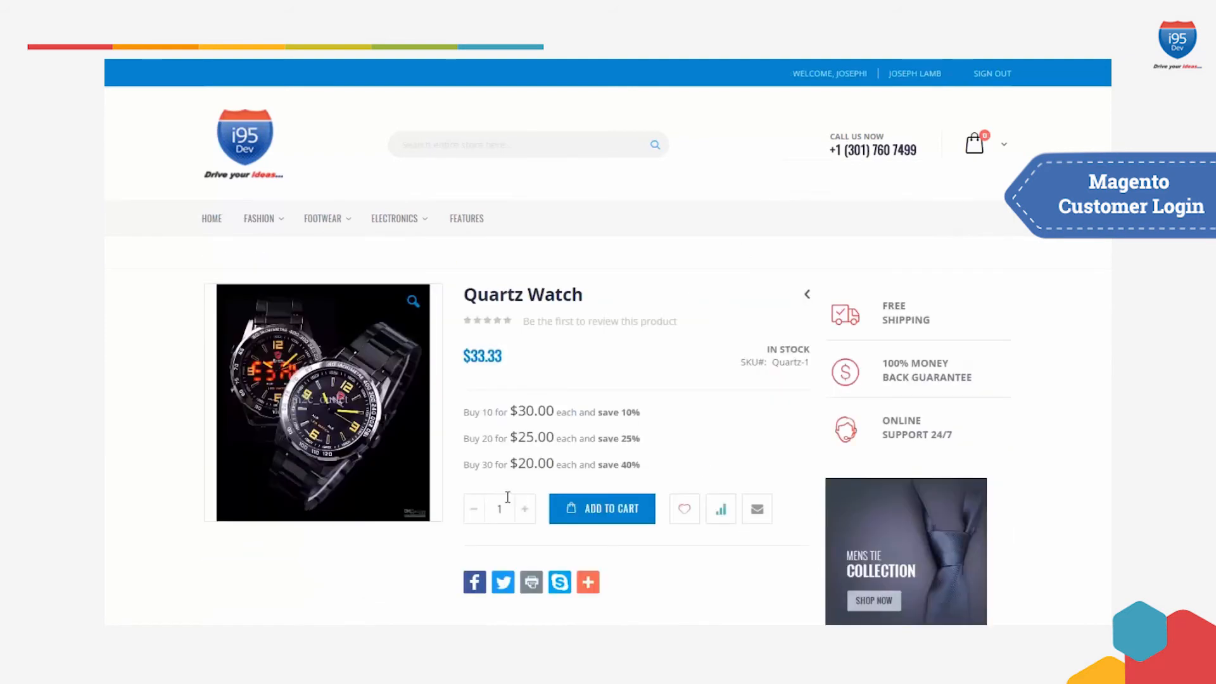
# Add 30 Quartz Watches to the cart and confirm $20.00 each, $600.00 total.
pyautogui.click(602, 509)
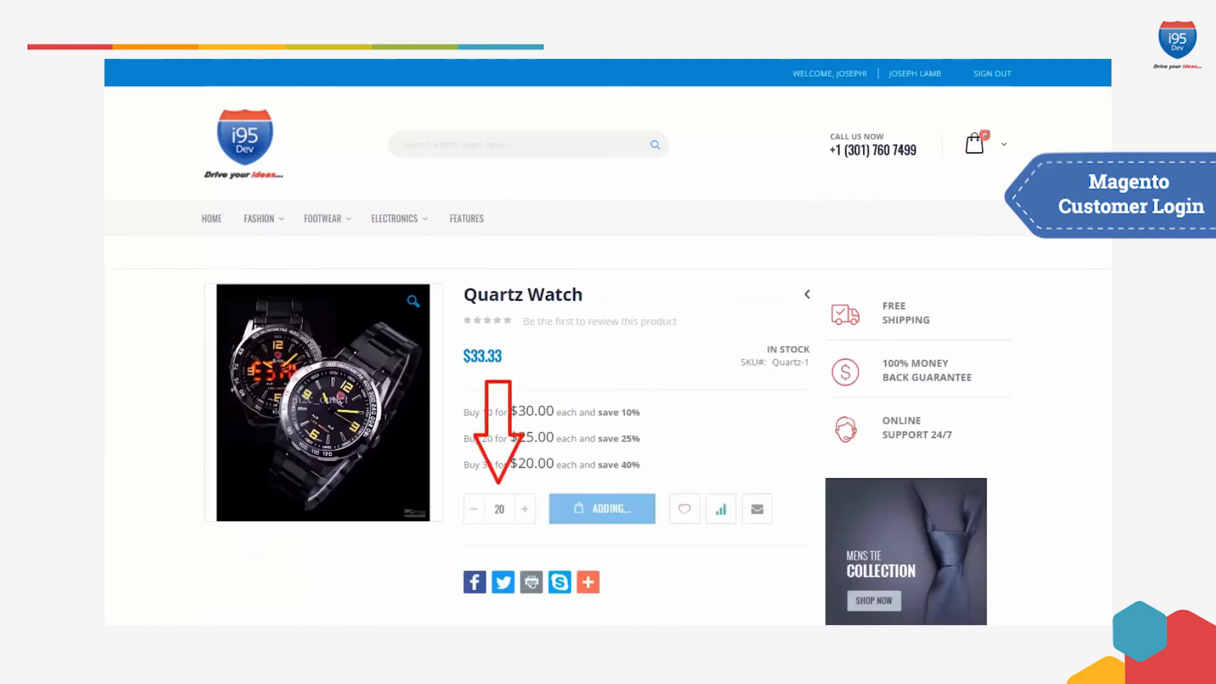
pyautogui.click(601, 508)
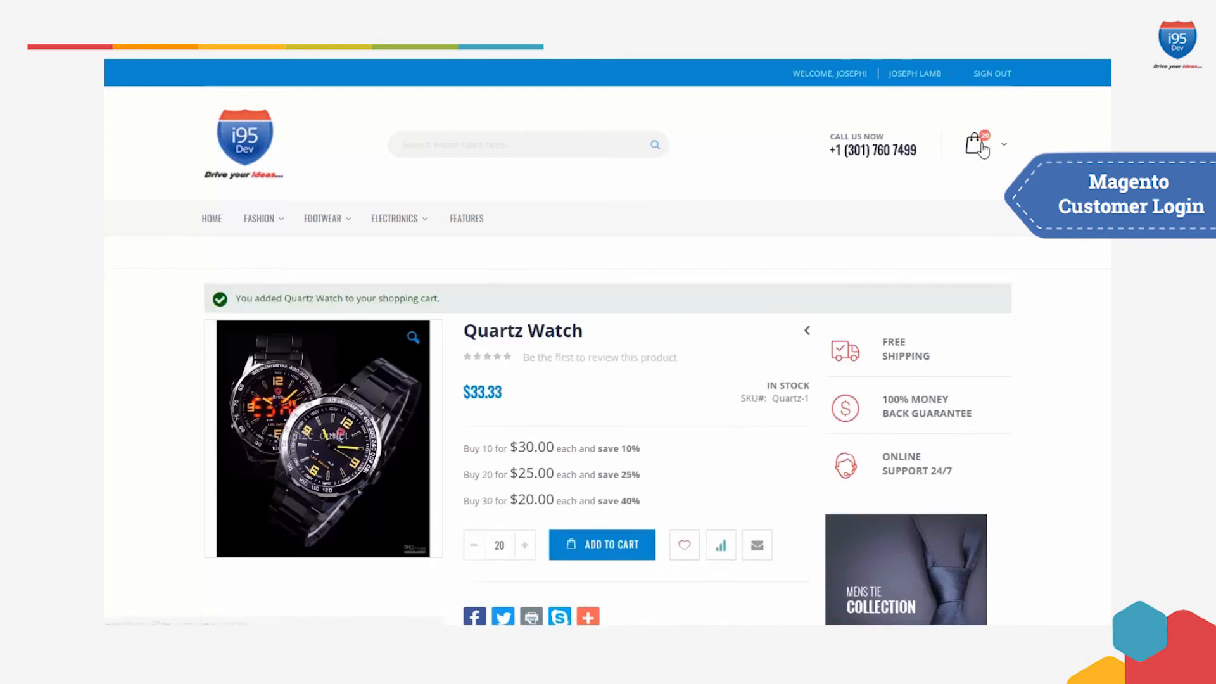
pyautogui.click(975, 143)
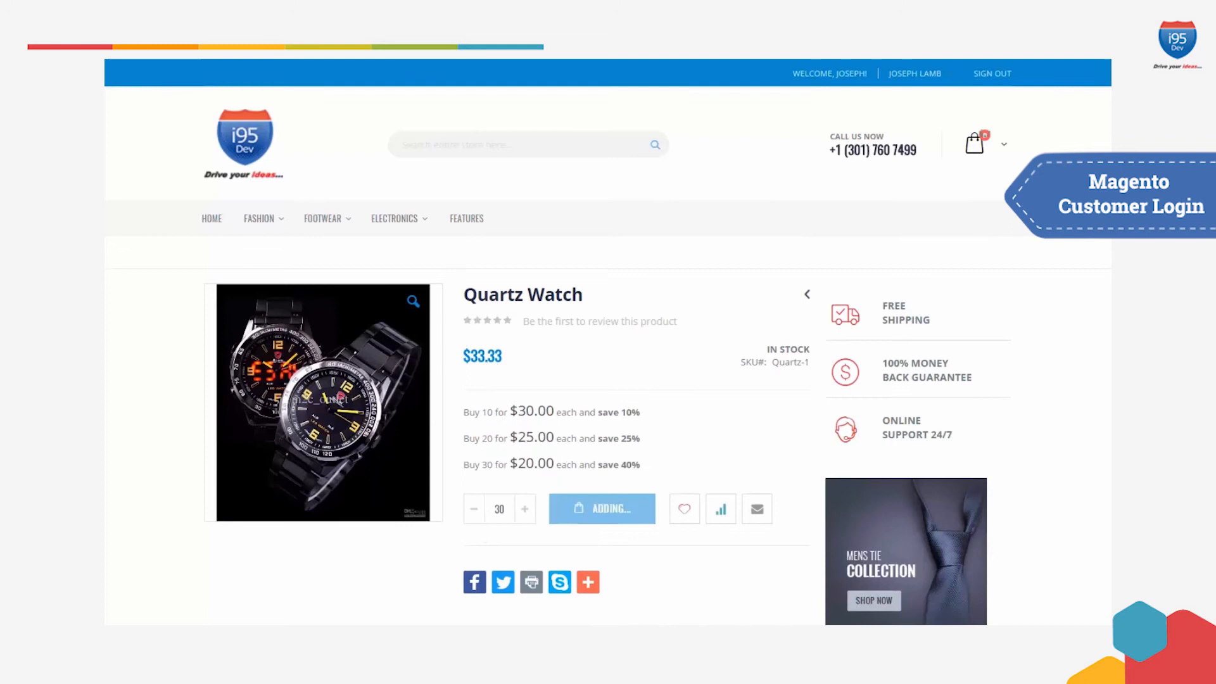
pyautogui.click(600, 508)
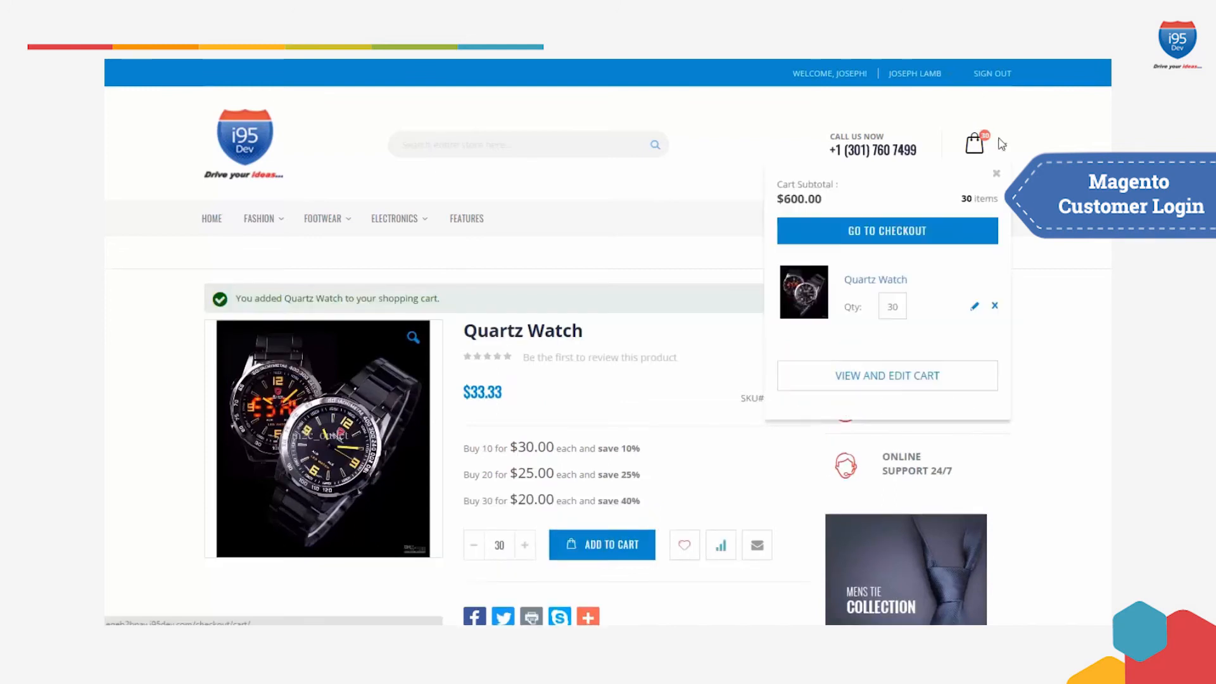
pyautogui.click(886, 375)
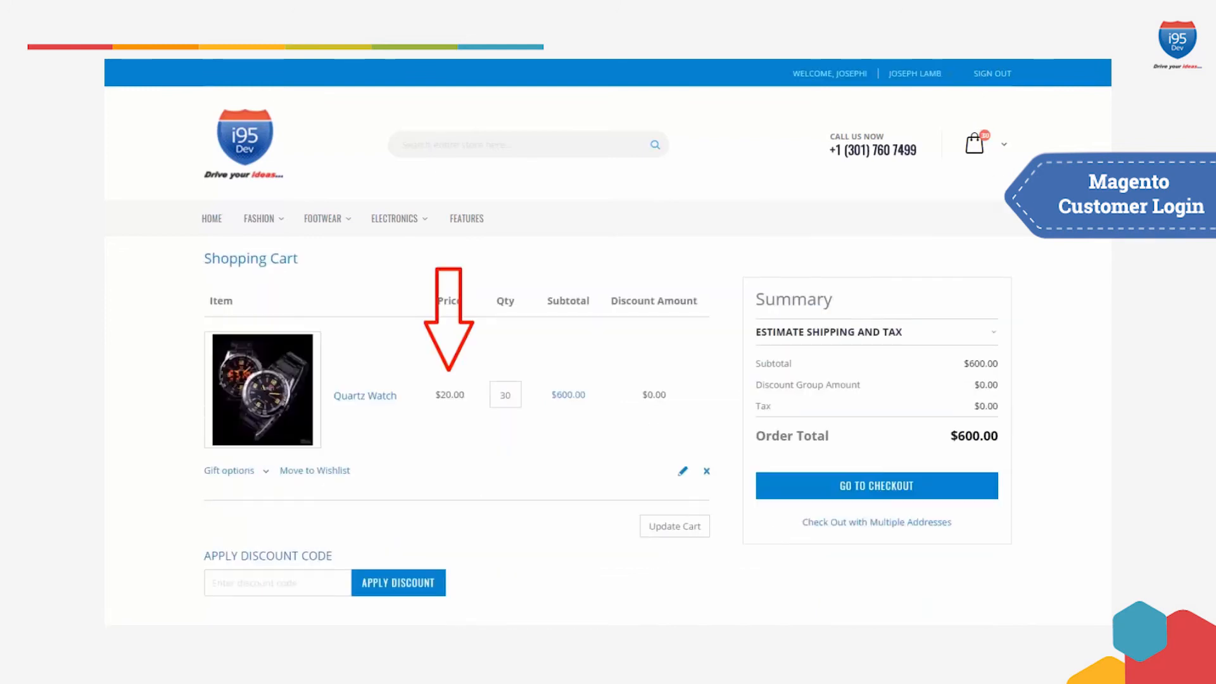